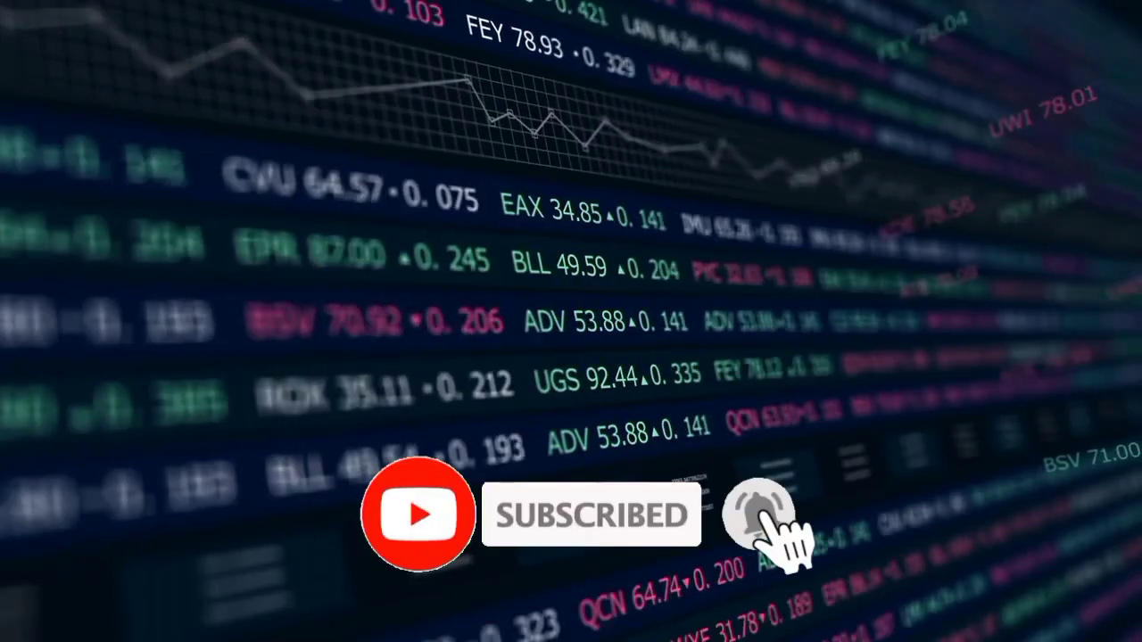
{"action": "left_click", "coordinate": [759, 514]}
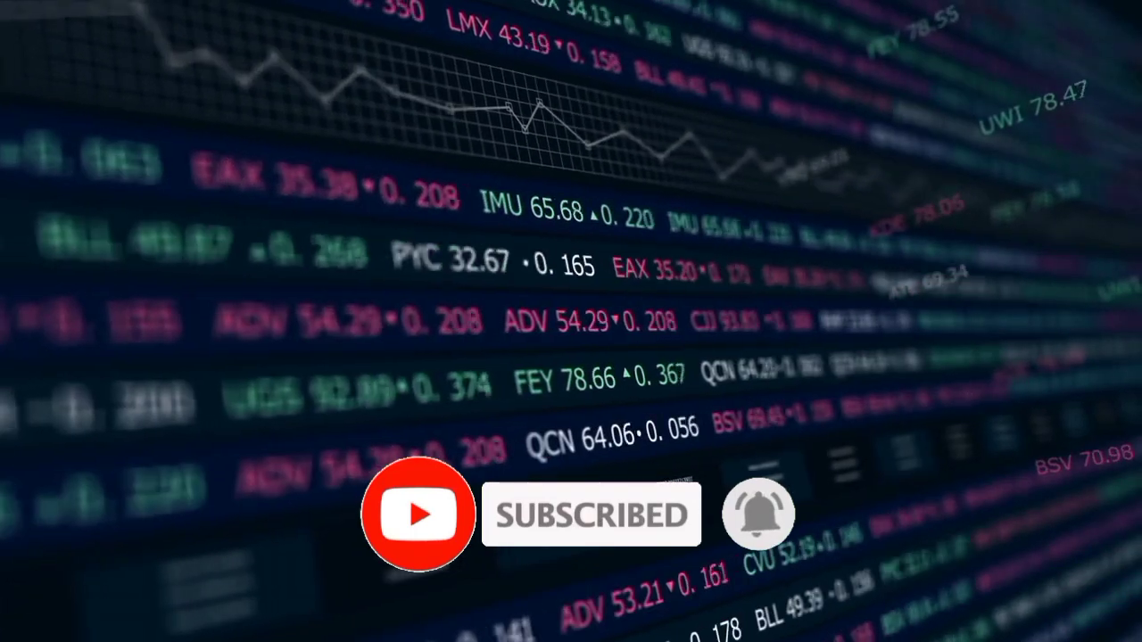